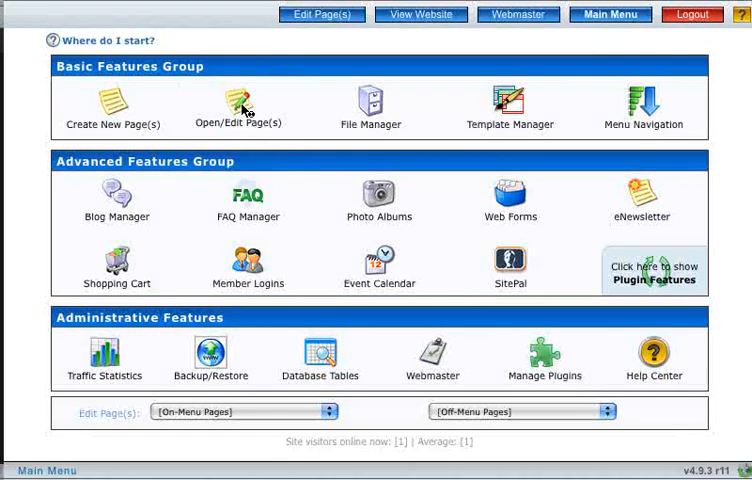
# Step: Go to Open/Edit Page(s) and start editing the Resume page content
pyautogui.click(242, 100)
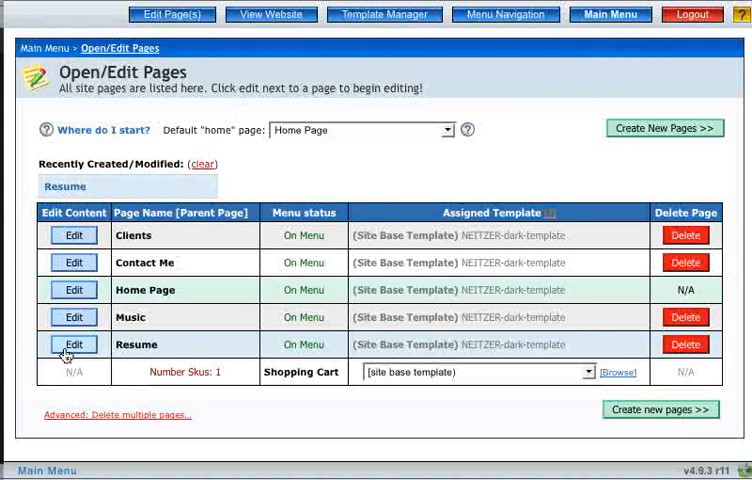
pyautogui.click(72, 344)
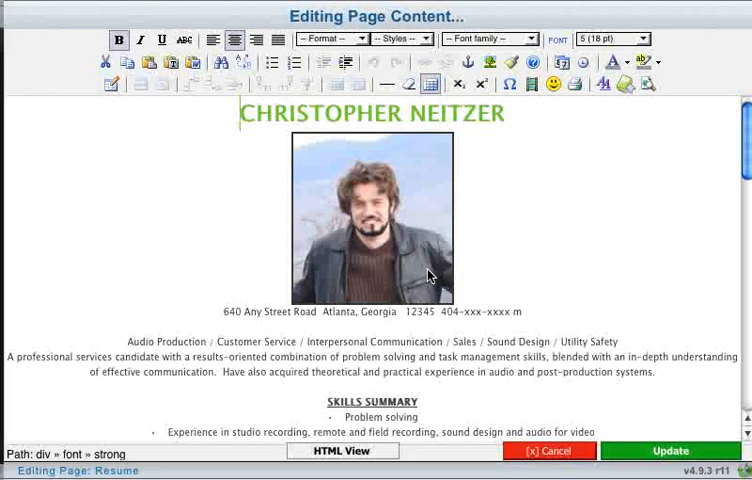
# Step: Select 'Teavana' under Career Progression and bring up its Insert/edit link dialog
pyautogui.scroll(-3)
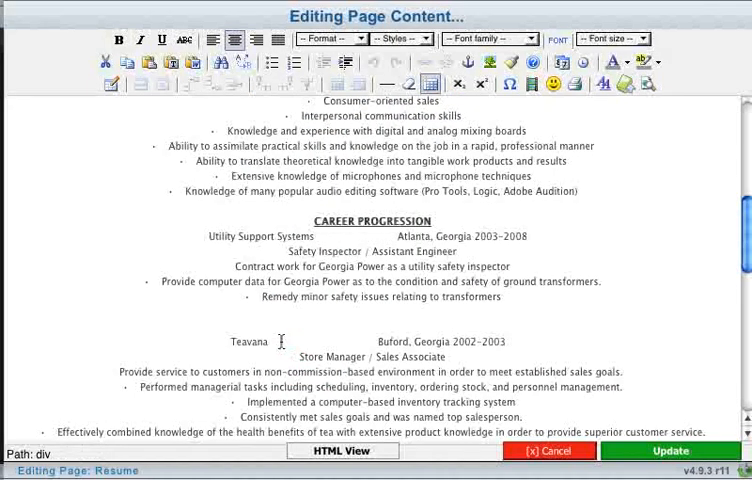
pyautogui.doubleClick(244, 342)
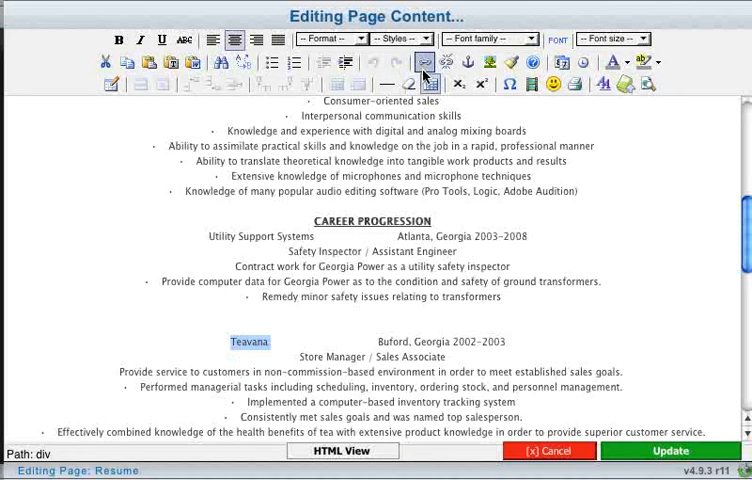
pyautogui.moveTo(420, 62)
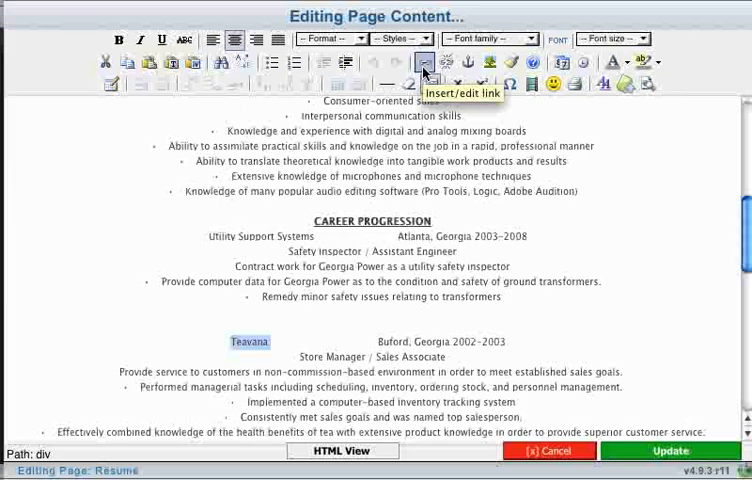
pyautogui.click(424, 62)
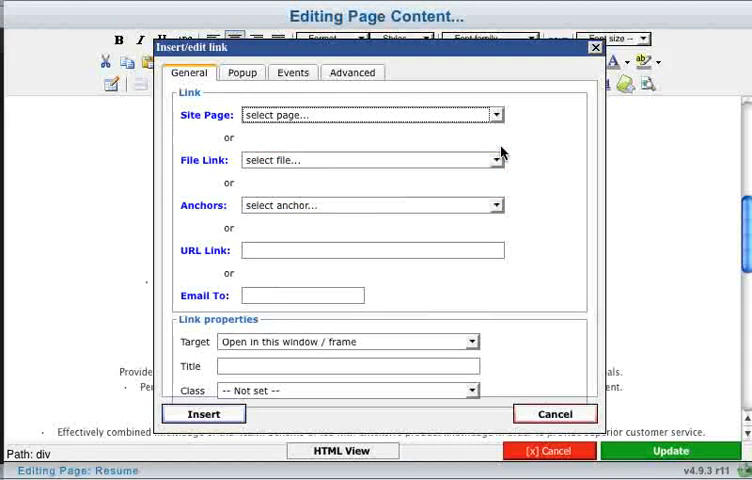
pyautogui.click(496, 160)
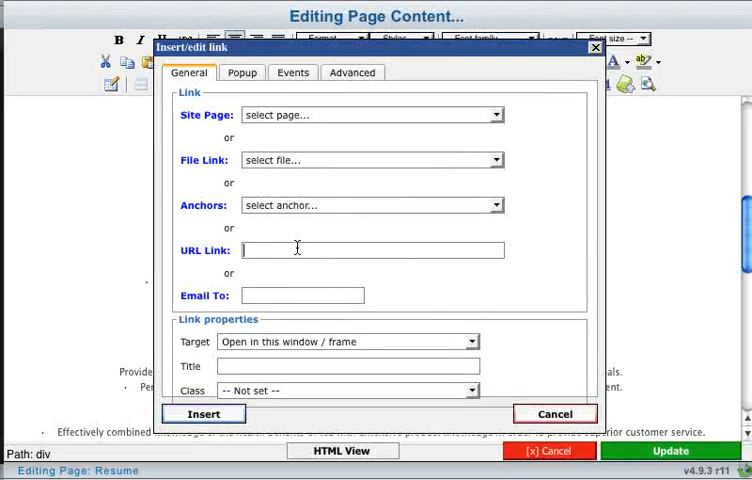
pyautogui.write('http://teavana')
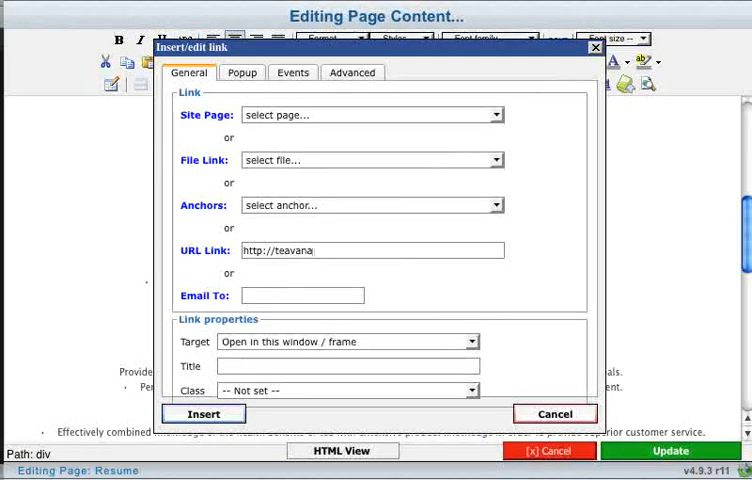
pyautogui.write('.com')
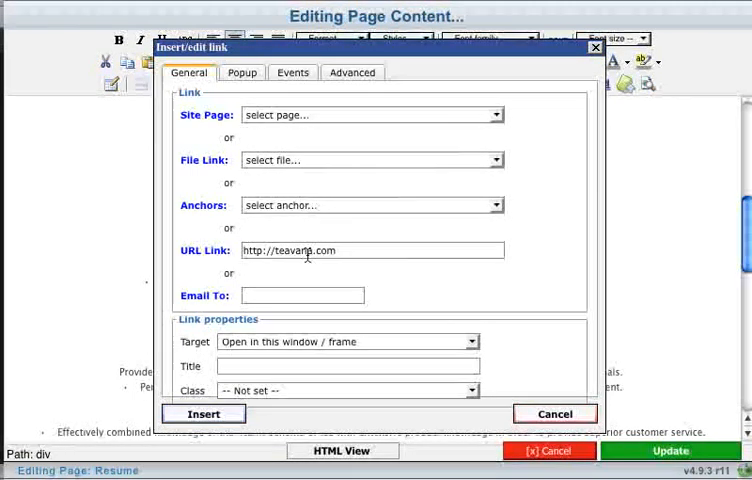
pyautogui.moveTo(394, 316)
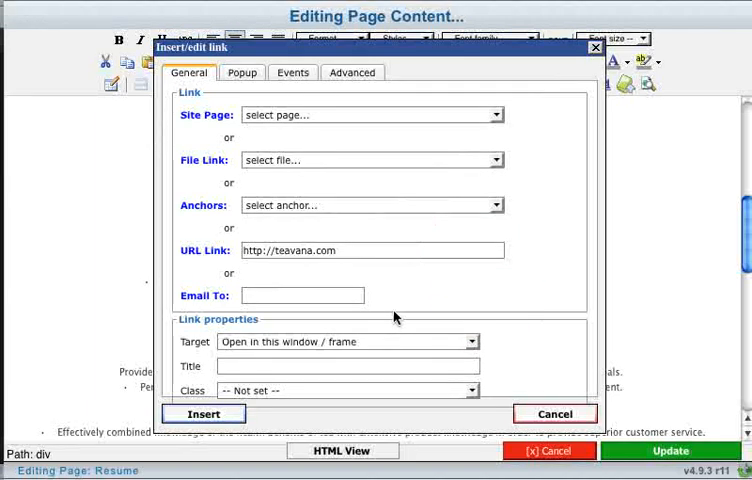
pyautogui.moveTo(290, 334)
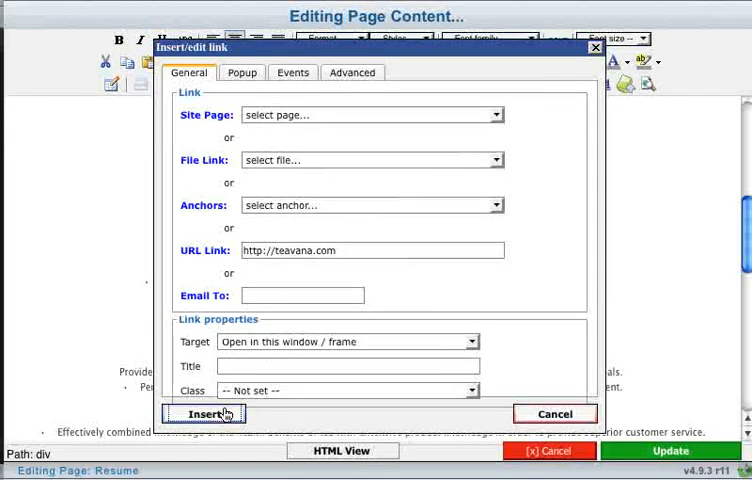
pyautogui.click(206, 414)
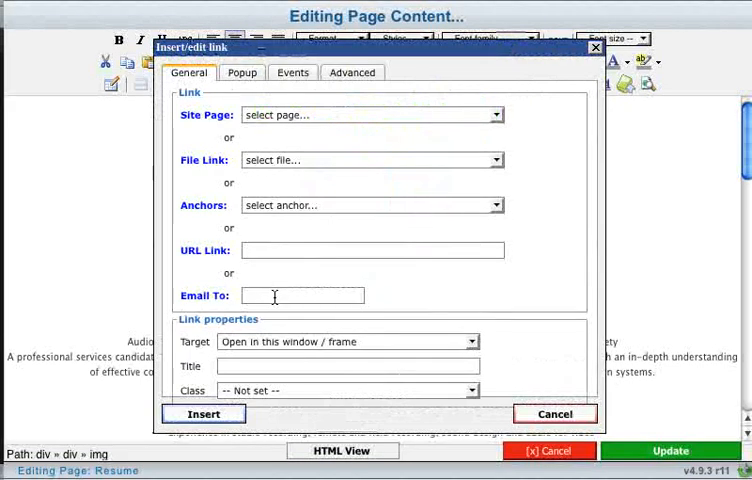
pyautogui.moveTo(420, 280)
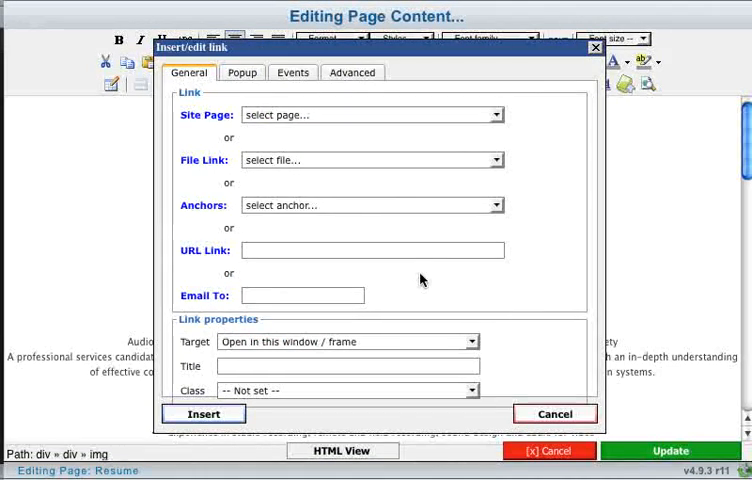
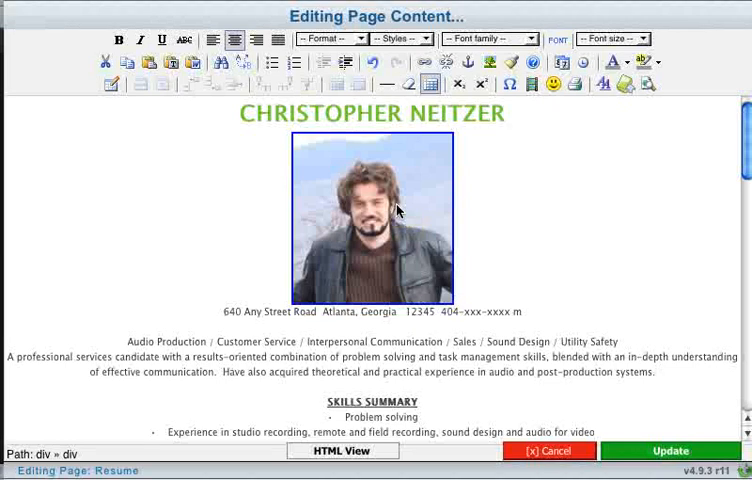
# Step: Update the Resume page and view the live website, saving changes first
pyautogui.click(672, 450)
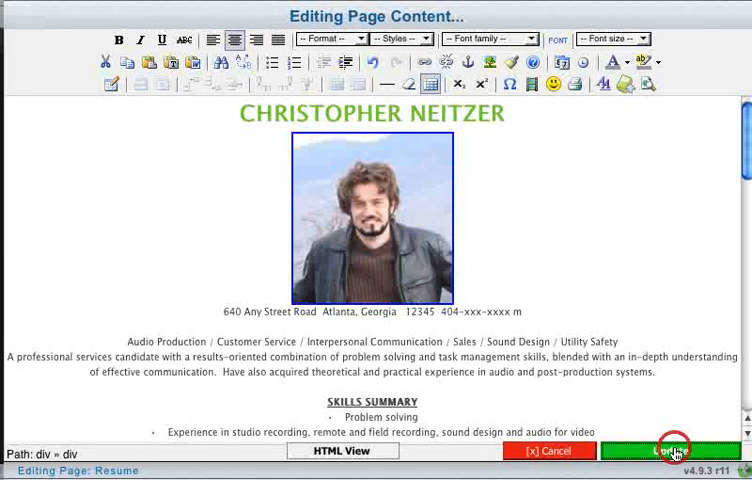
pyautogui.click(672, 450)
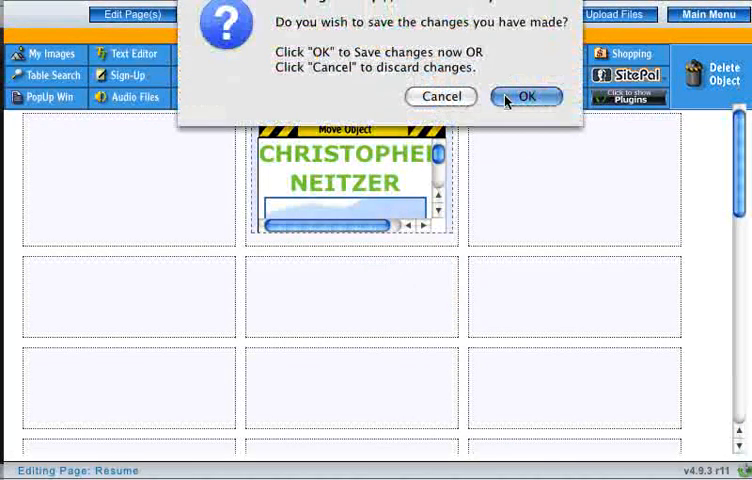
pyautogui.click(528, 96)
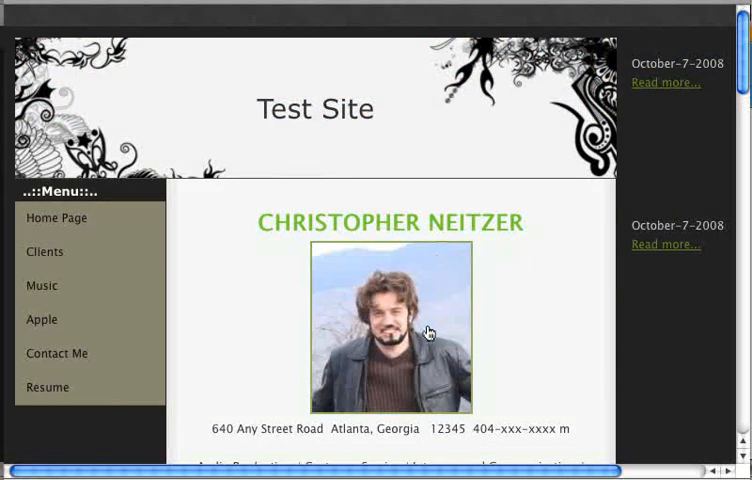
pyautogui.moveTo(428, 332)
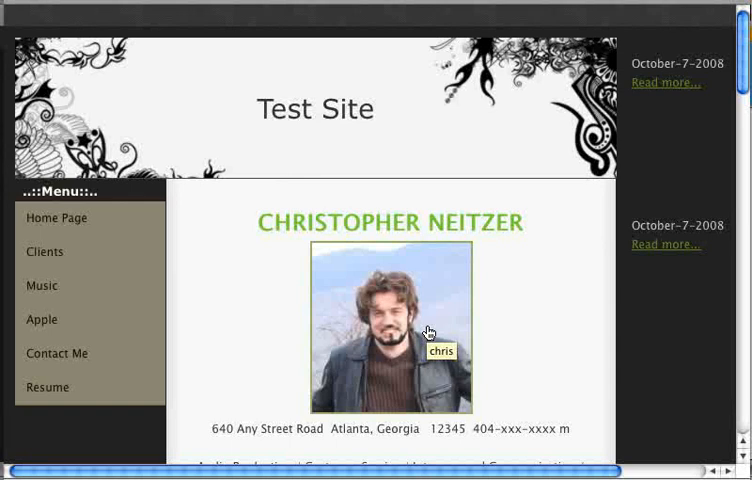
# Step: On the published site, follow the Teavana link to the Teavana website
pyautogui.scroll(-3)
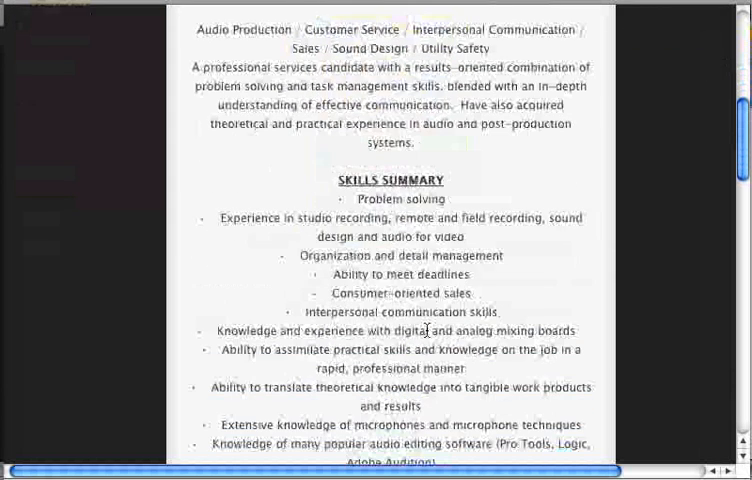
pyautogui.scroll(-3)
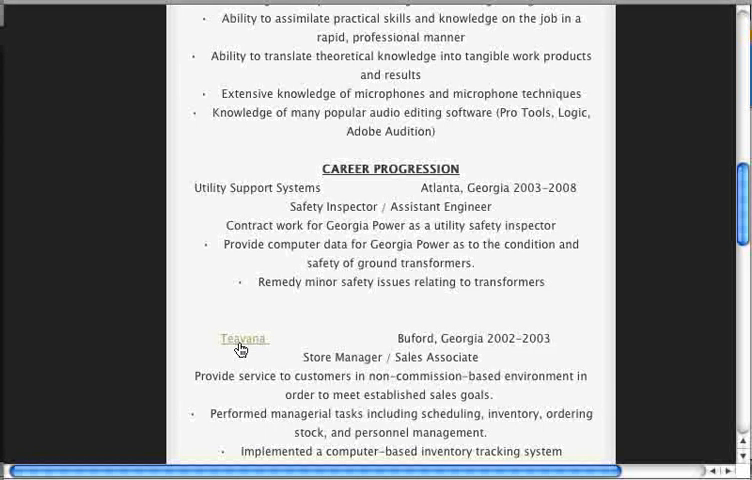
pyautogui.click(242, 338)
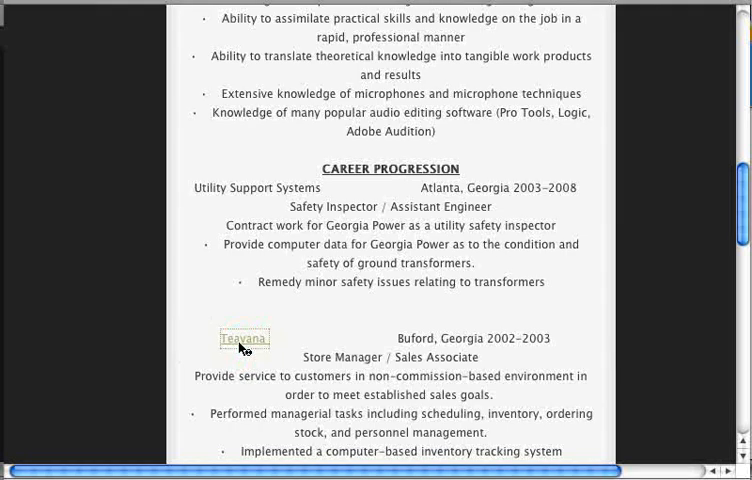
pyautogui.click(244, 338)
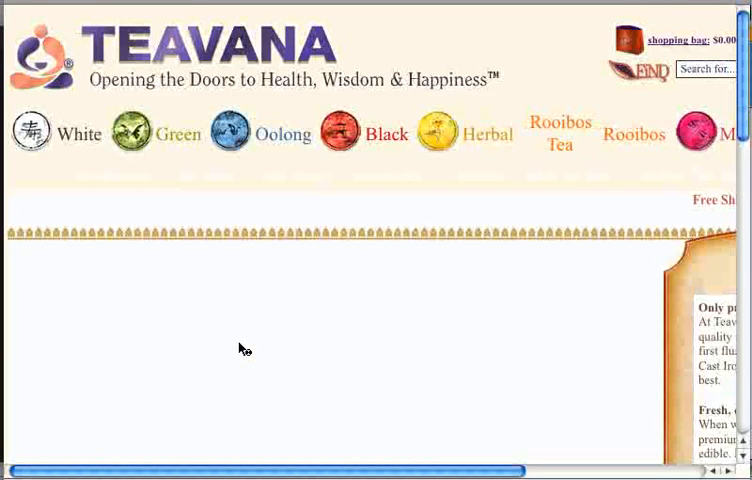